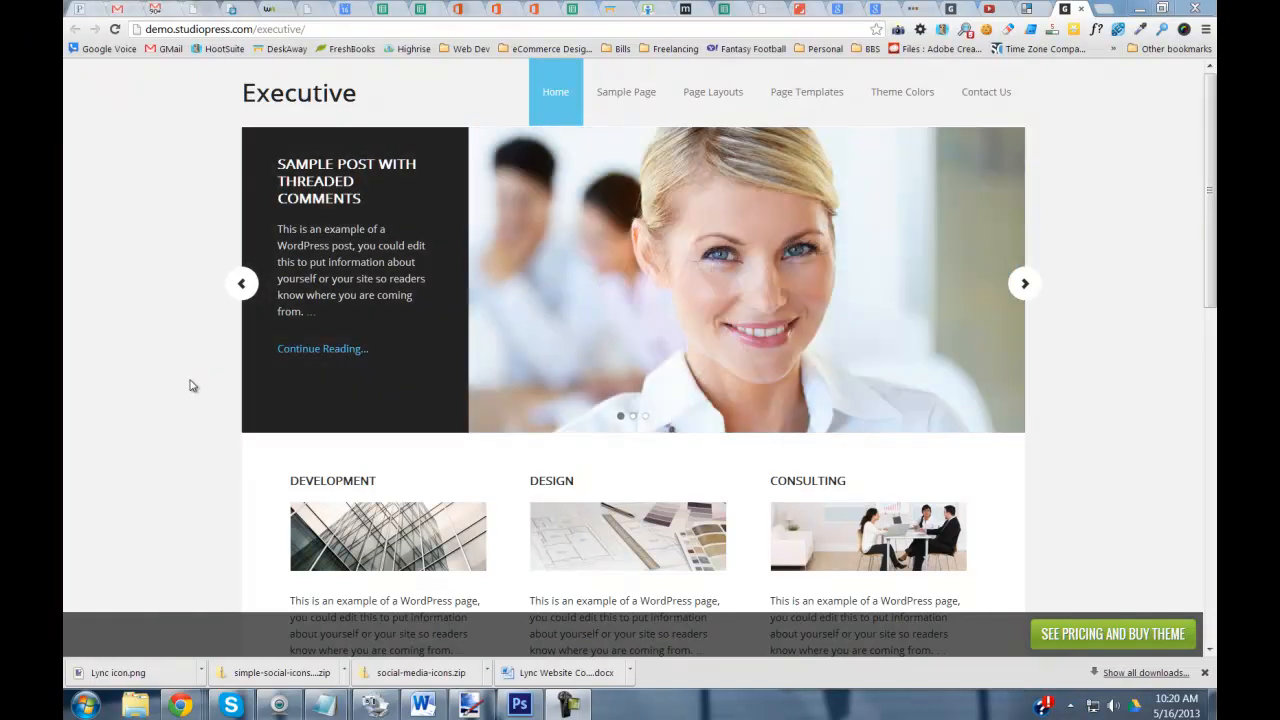
- Browse the Executive demo slides, then switch to the lync.wondraweb.com site tab
left_click(241, 283)
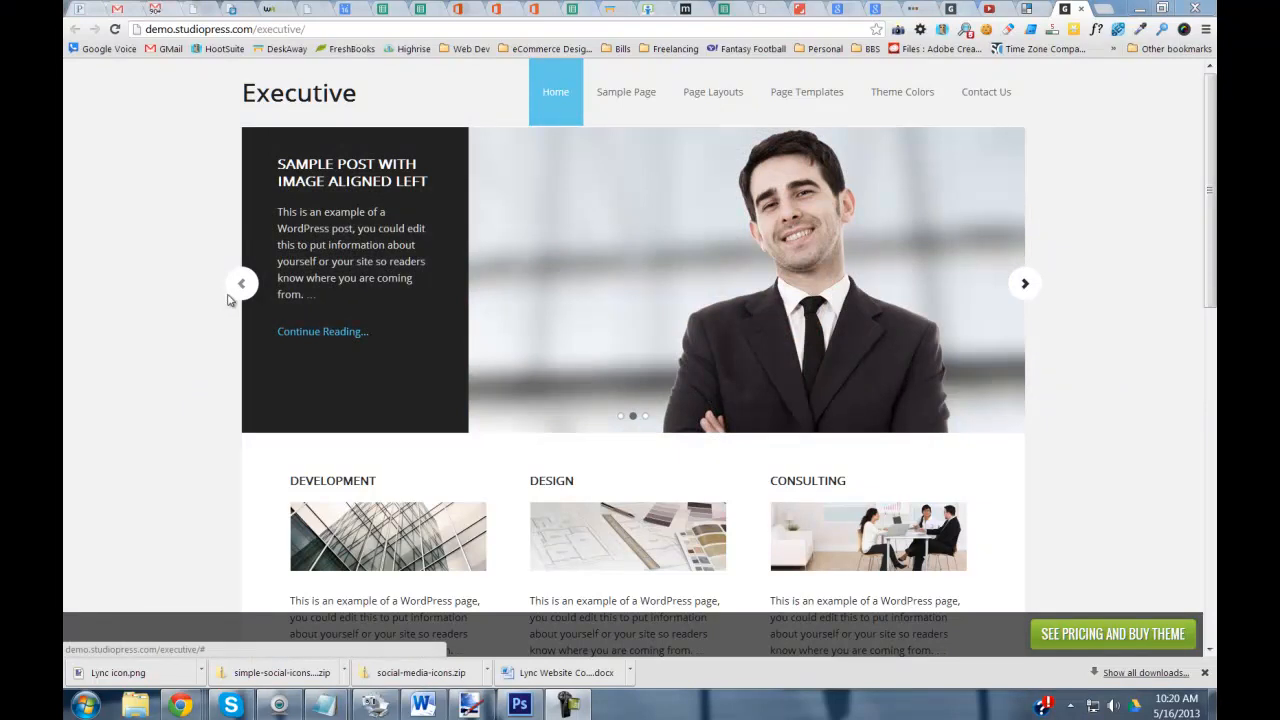
mouse_move(157, 304)
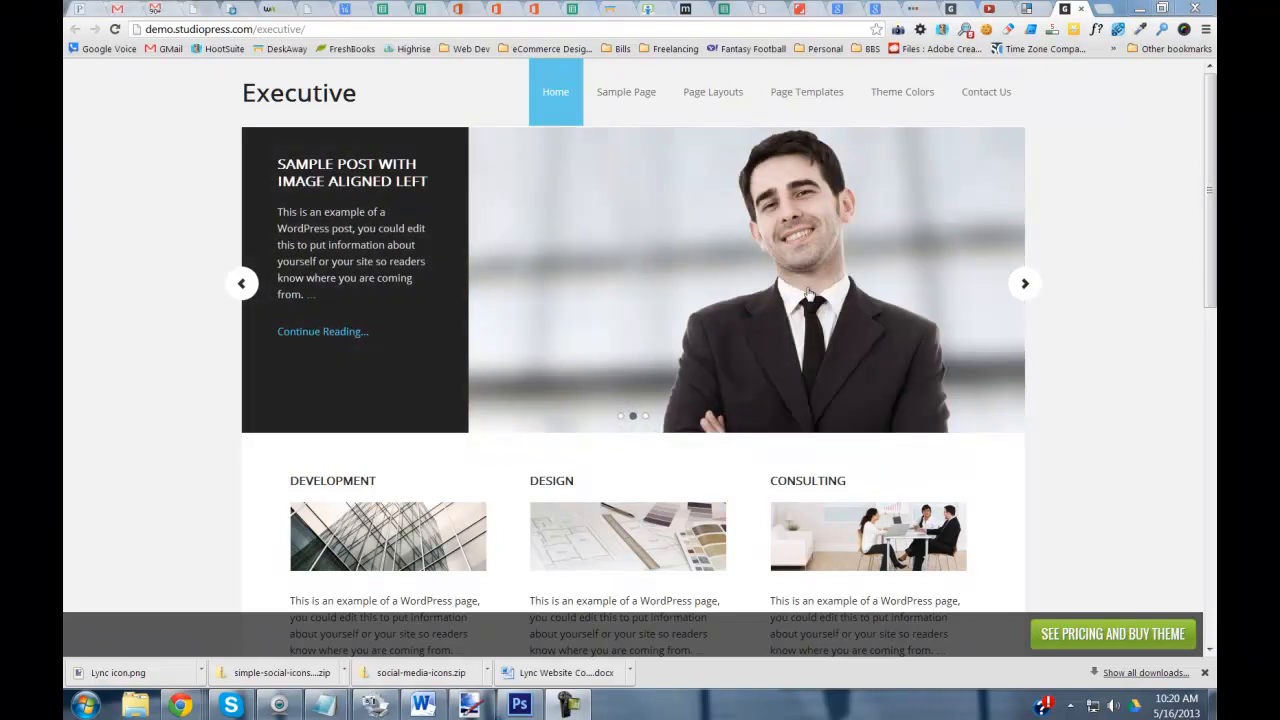
mouse_move(731, 290)
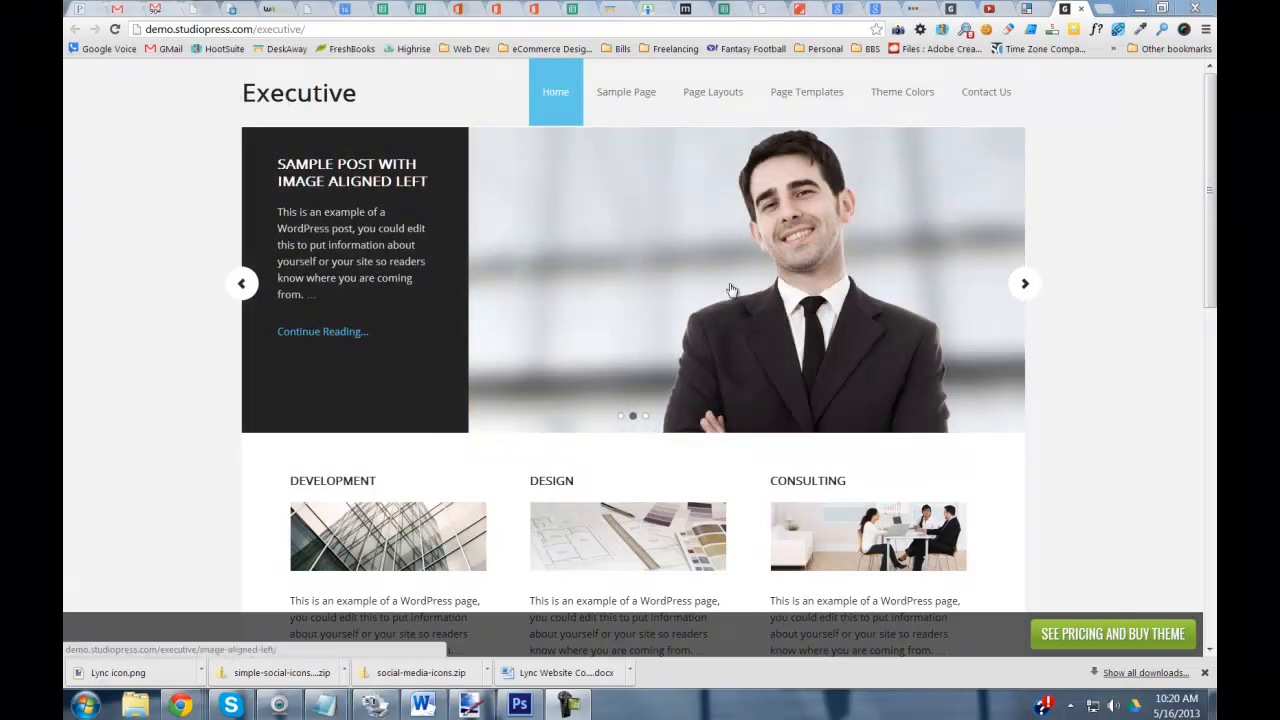
left_click(1024, 283)
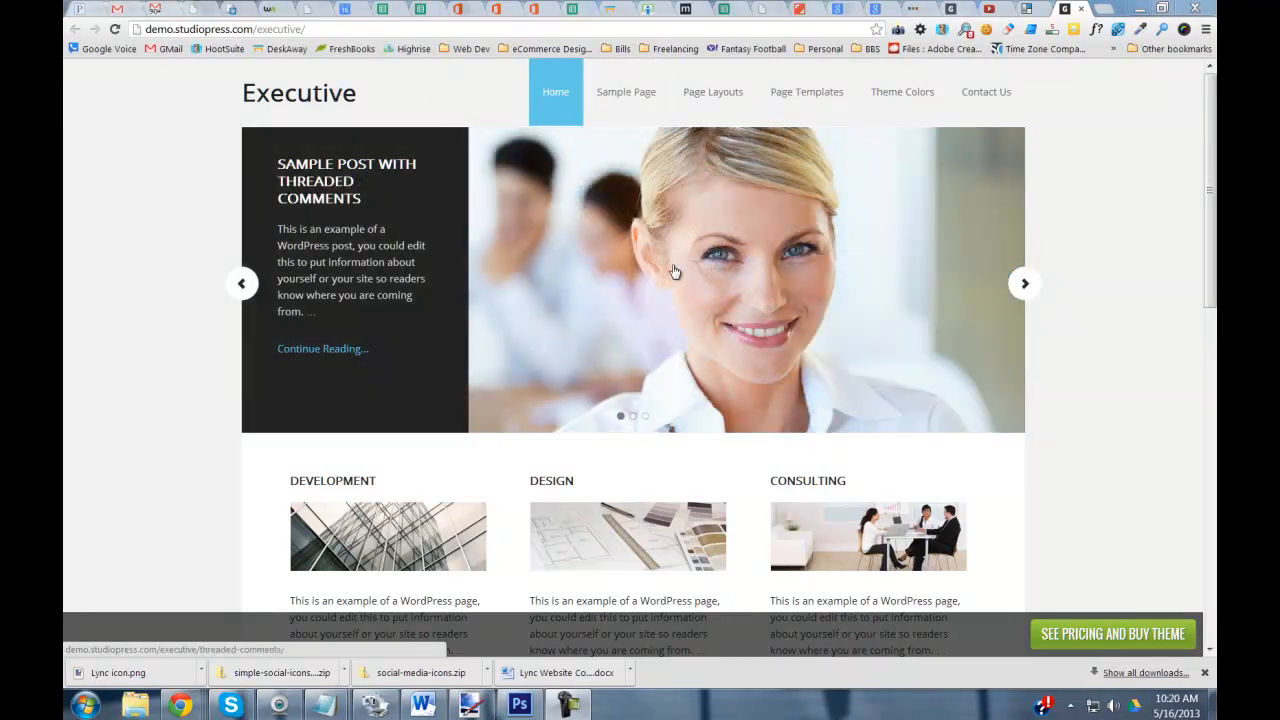
mouse_move(579, 221)
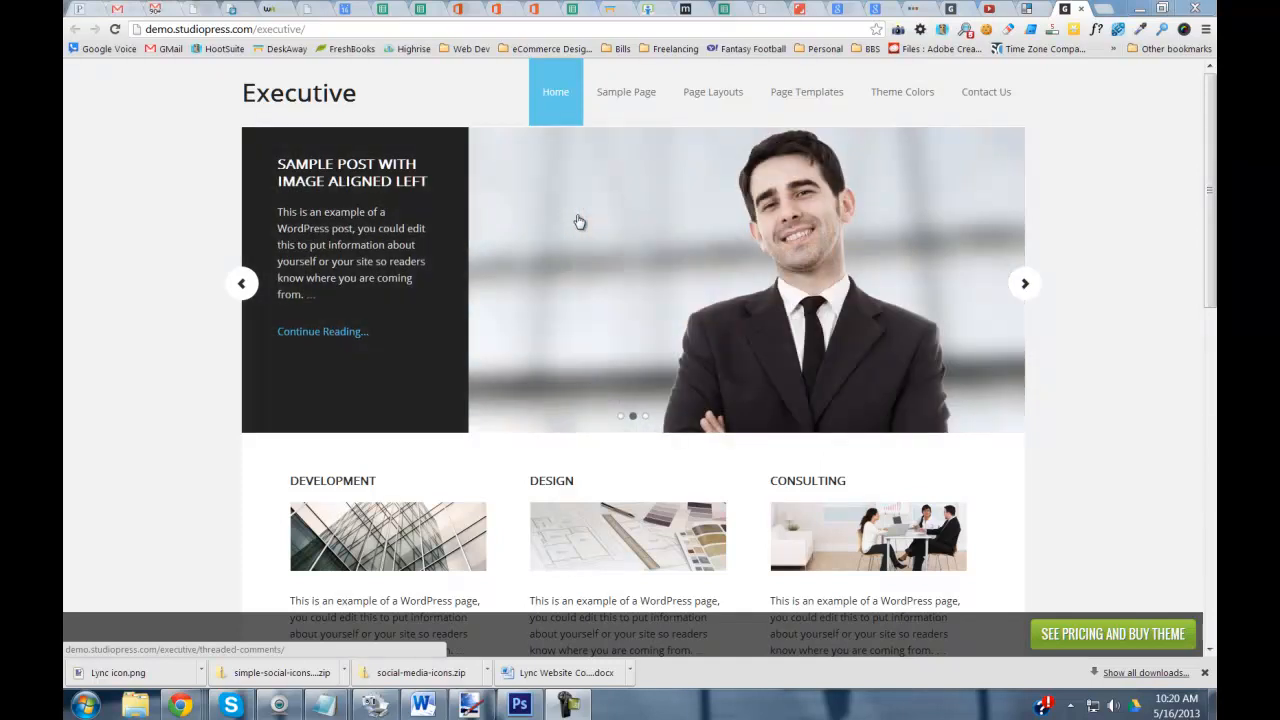
mouse_move(238, 110)
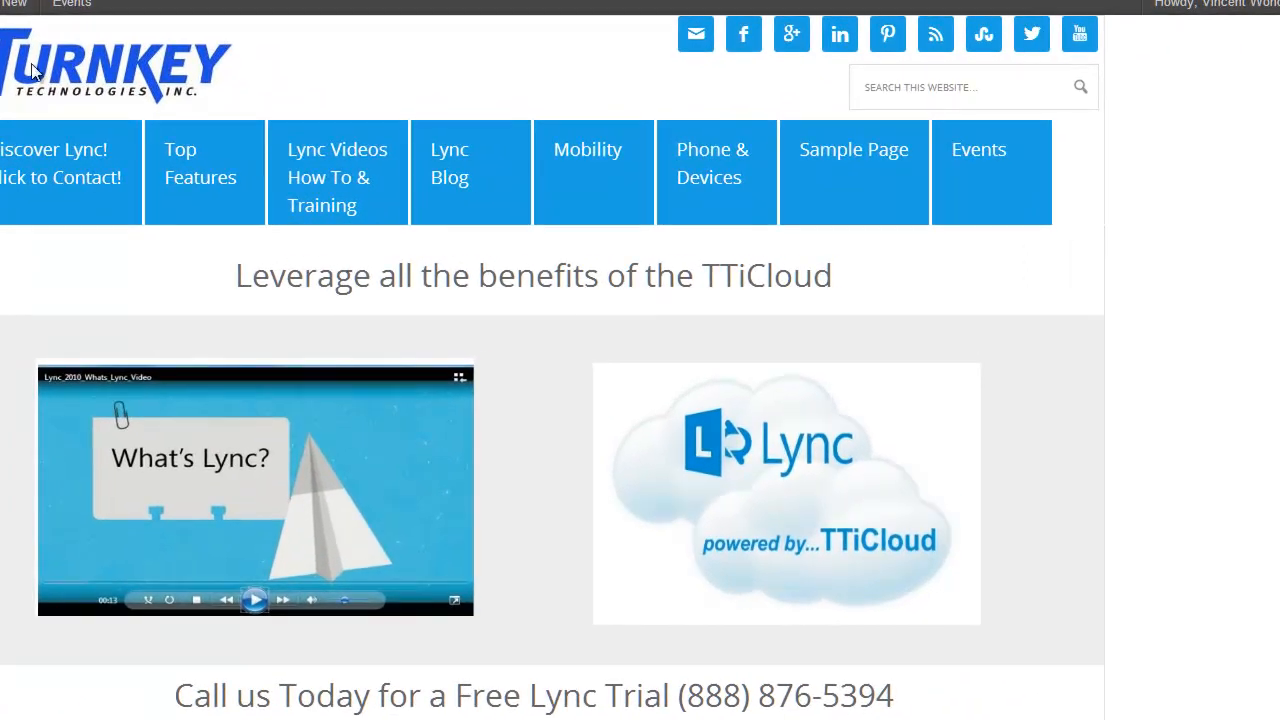
- Inspect the header logo and preview .header-image #title-area width as 250px instead of 25%
right_click(88, 77)
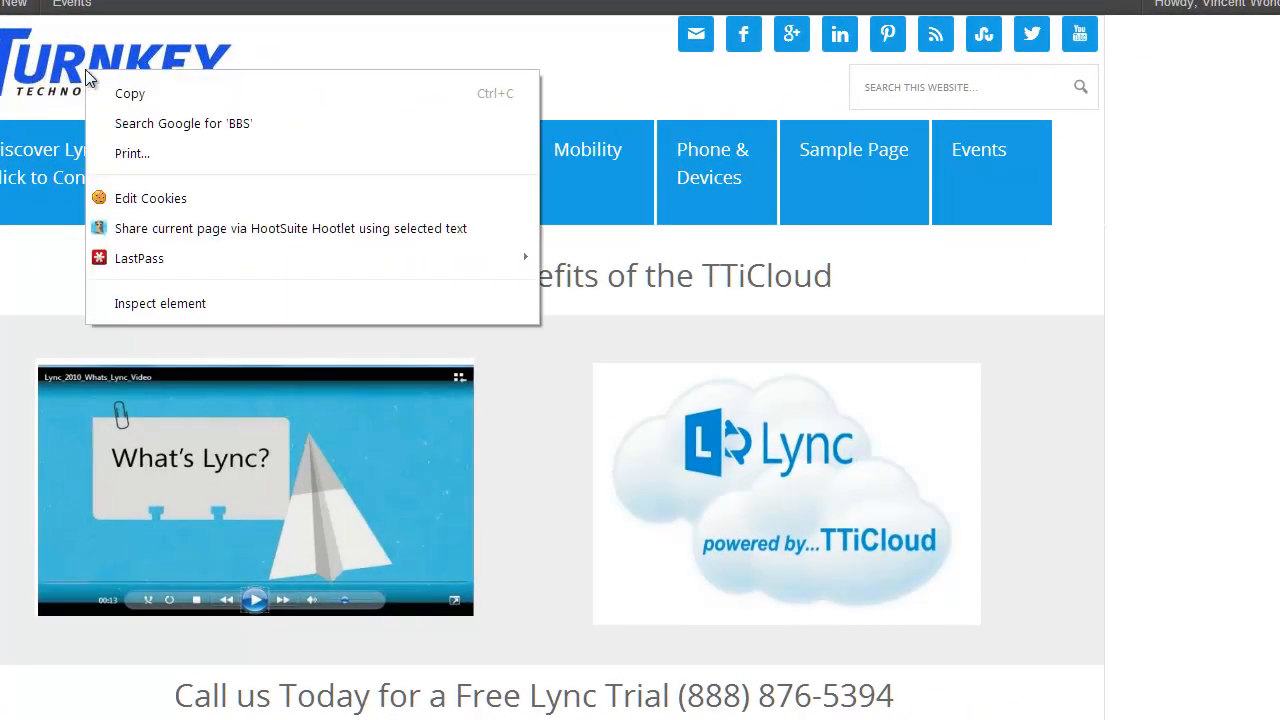
left_click(160, 303)
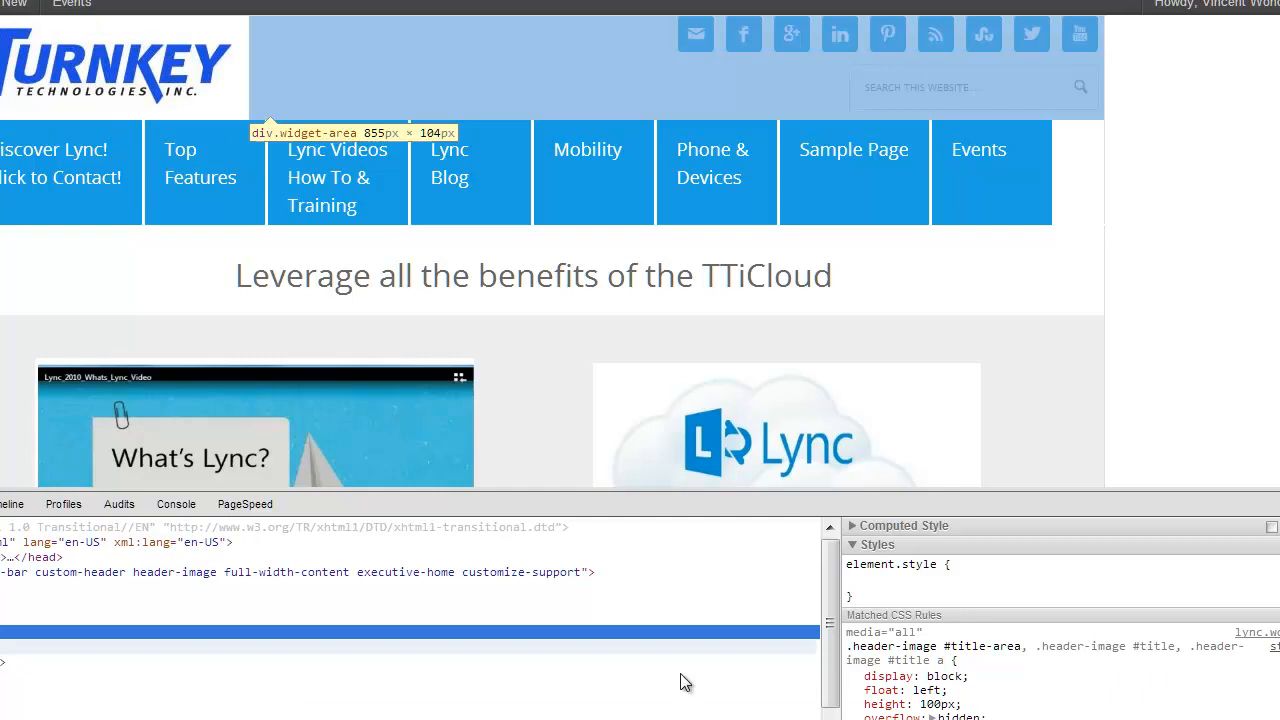
mouse_move(71, 71)
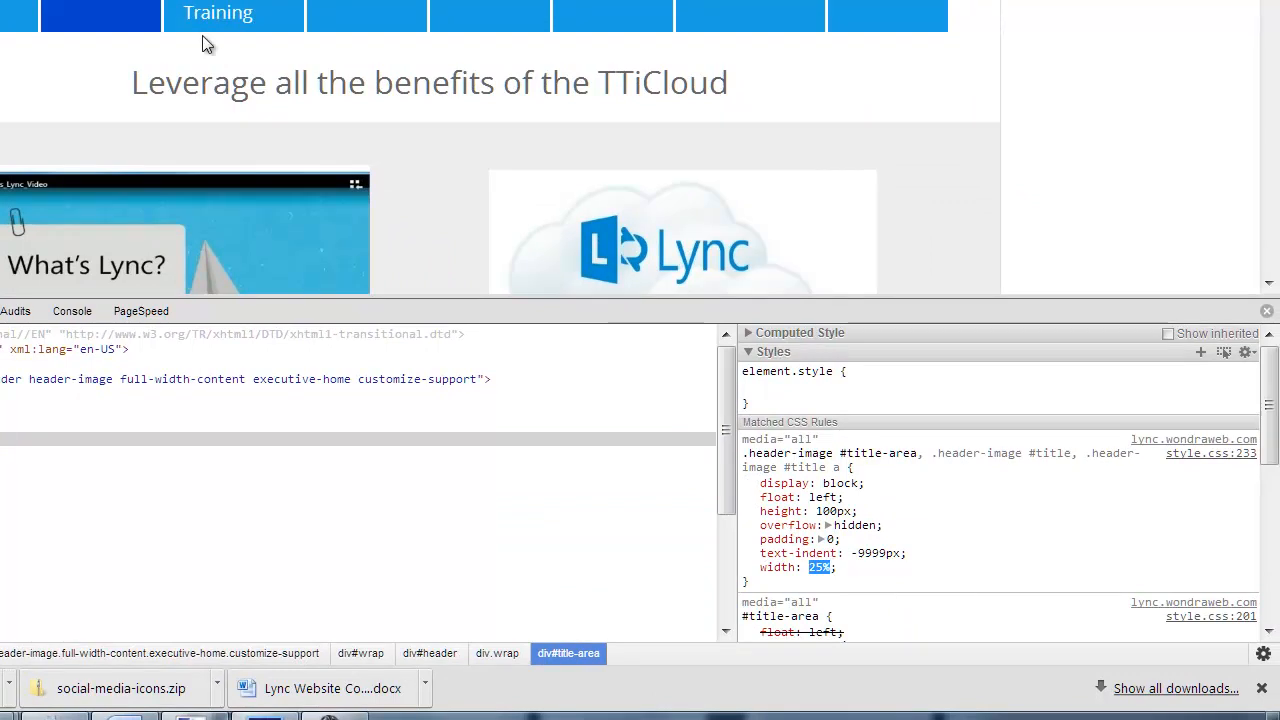
left_click(820, 567)
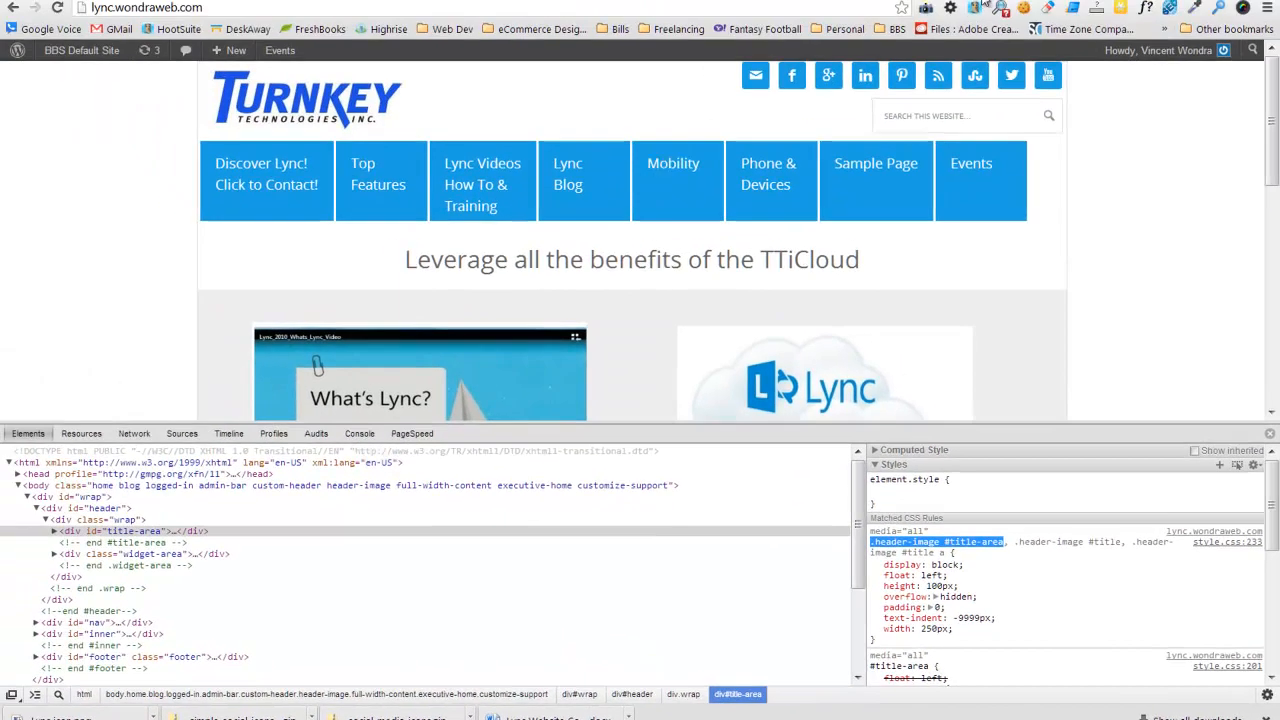
- Go to the WordPress Dashboard from the admin bar's site menu
left_click(82, 50)
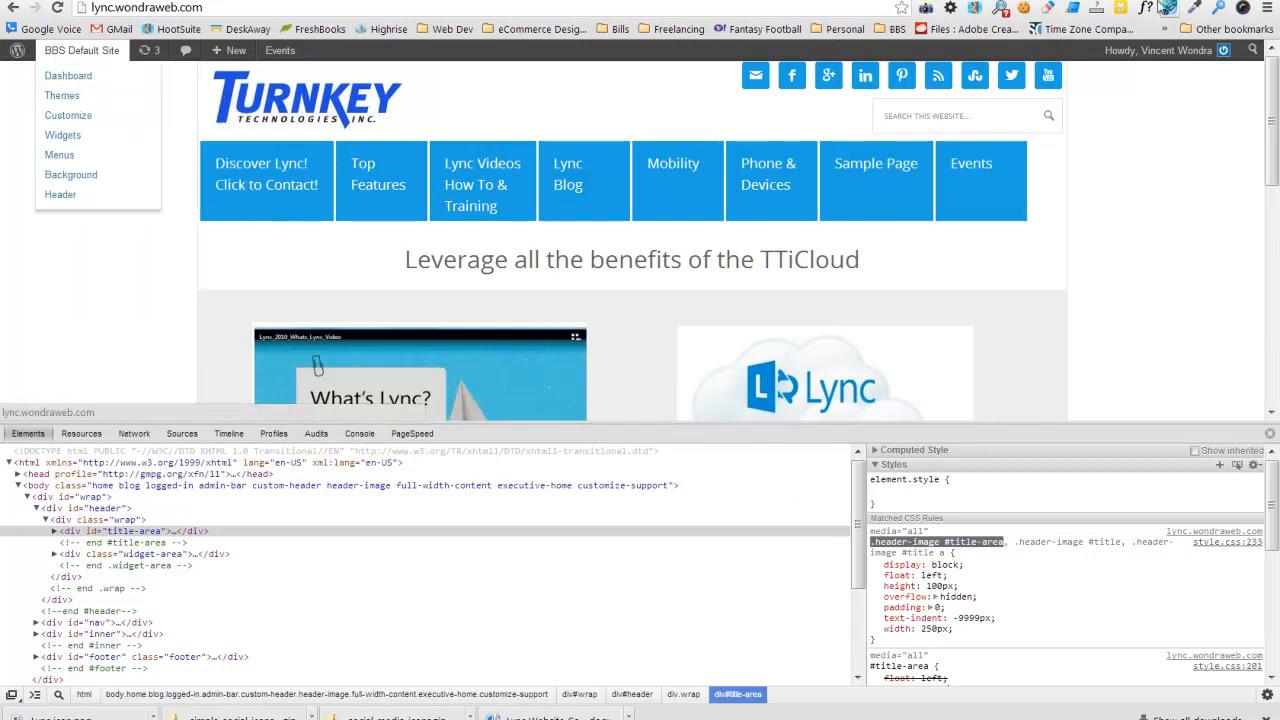
left_click(68, 75)
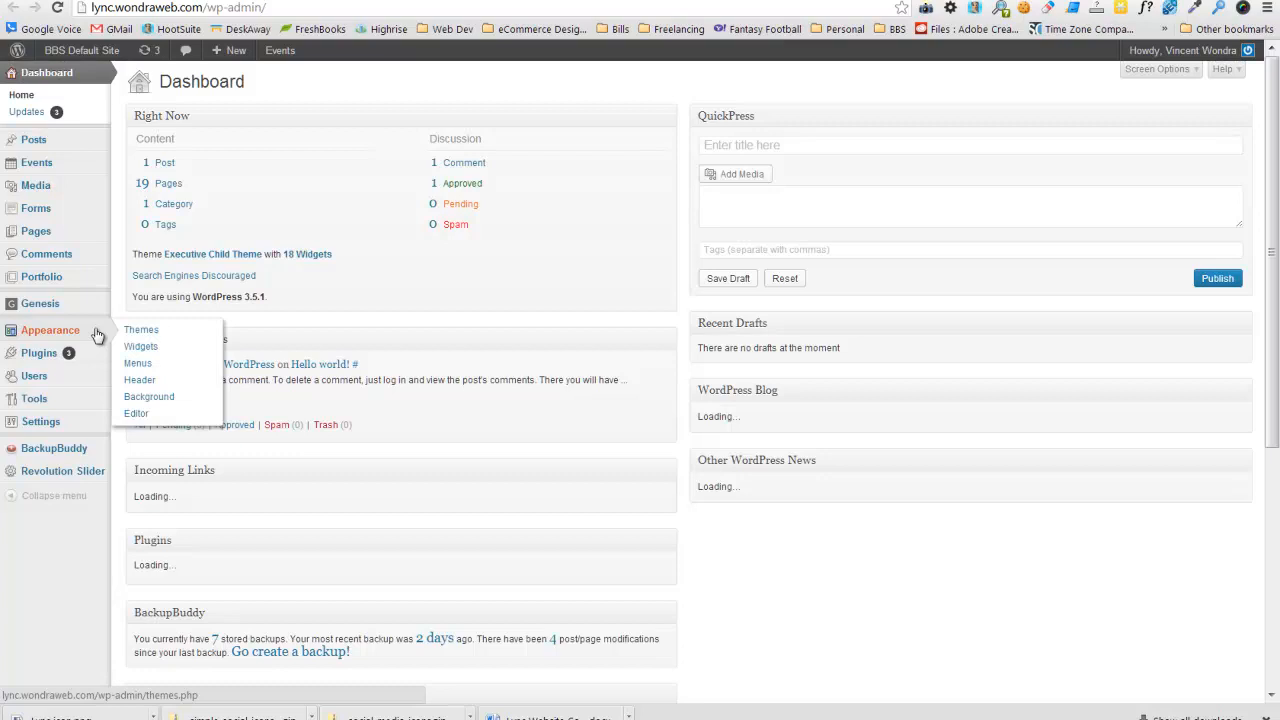
- Open the theme editor to find .header-image #title-area in the child theme's style.css
left_click(136, 413)
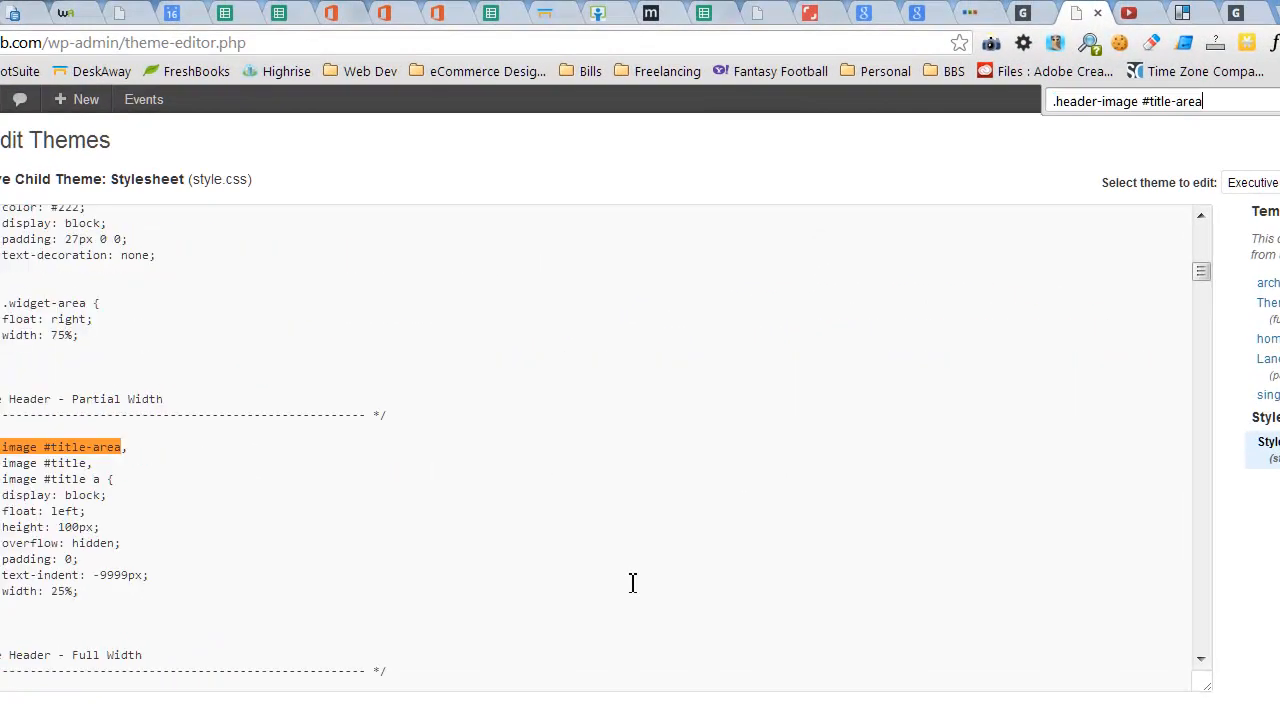
mouse_move(67, 592)
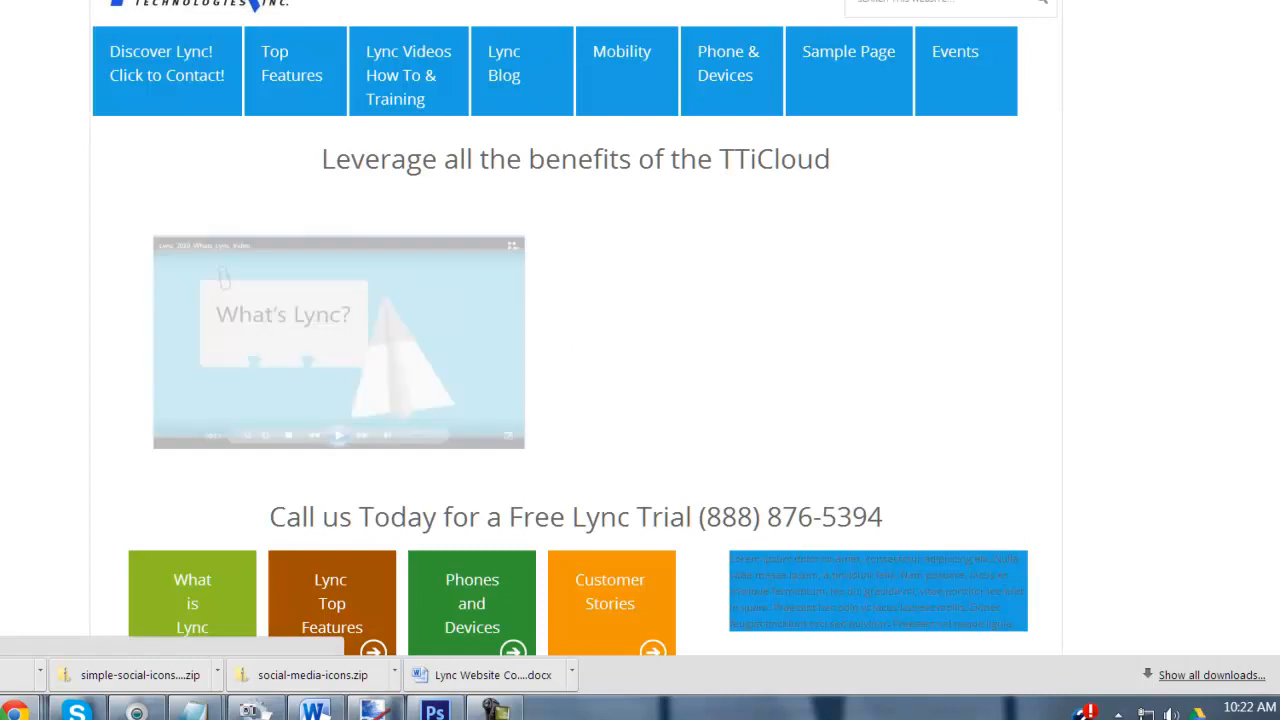
- Click the header logo on the reloaded TurnKey site to confirm it links home
left_click(848, 51)
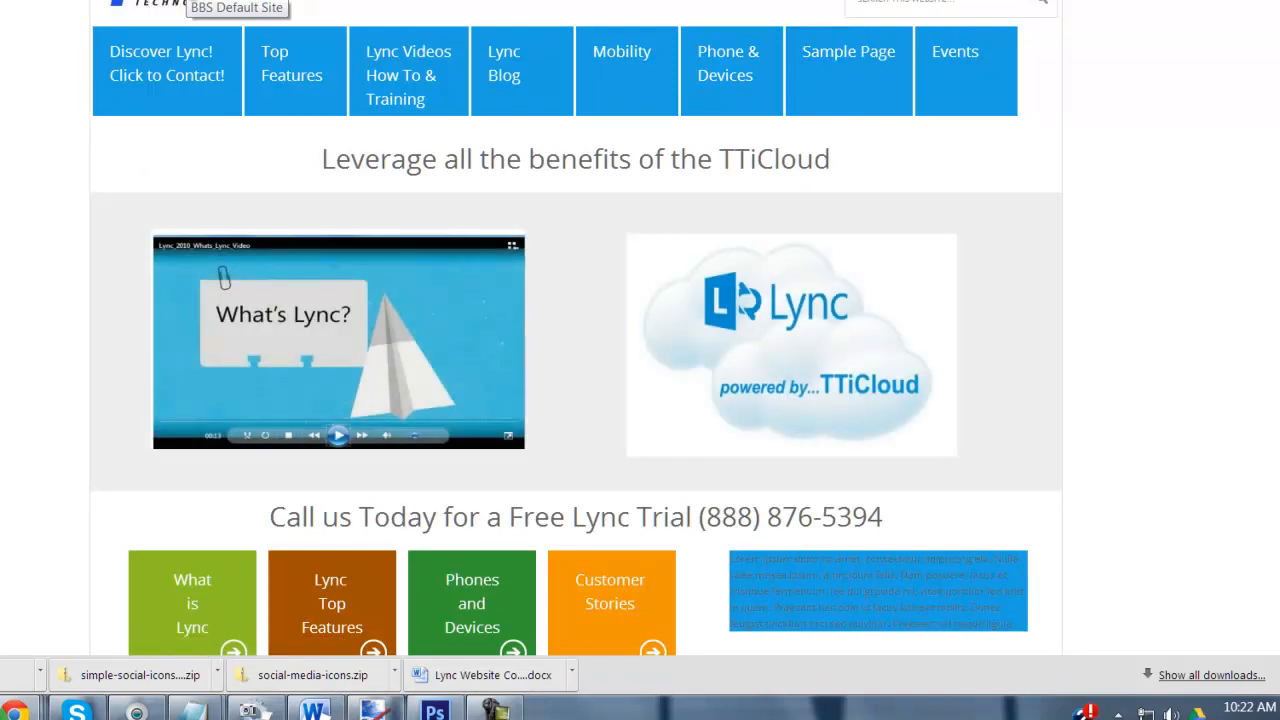
mouse_move(1205, 147)
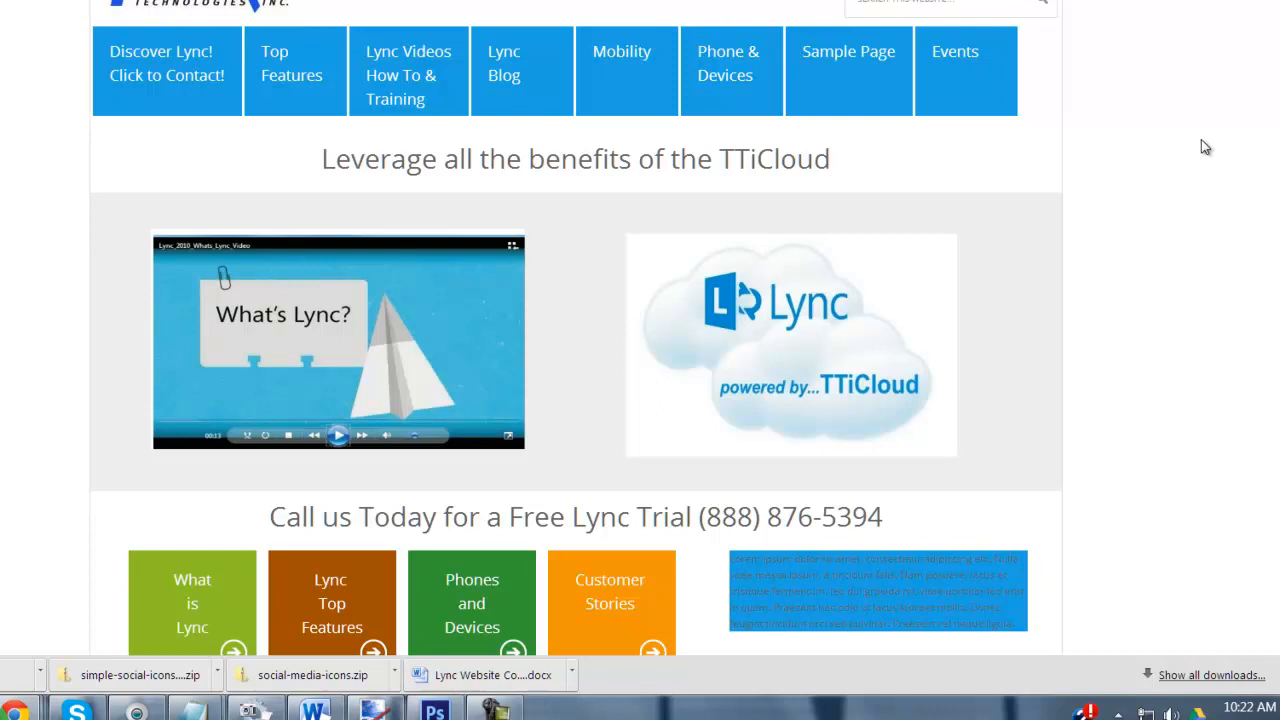